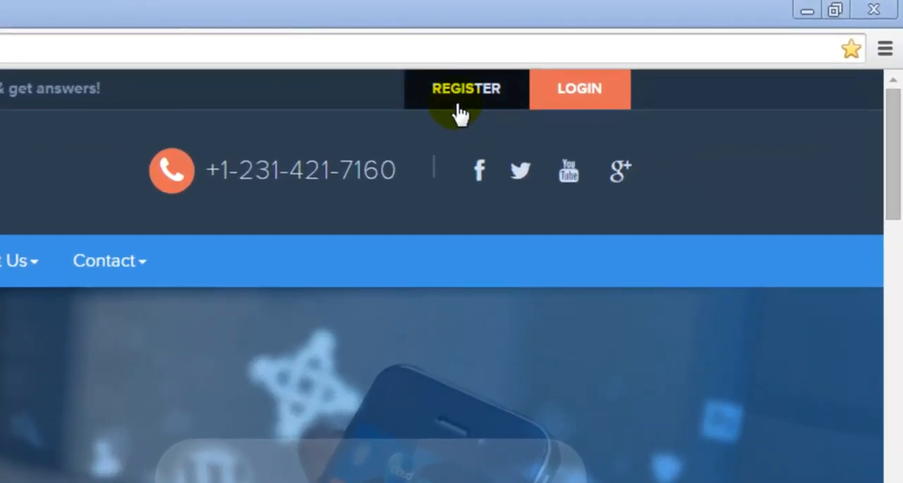
# - Open the REGISTER form and scroll through its fields down to the Register button
pyautogui.click(466, 88)
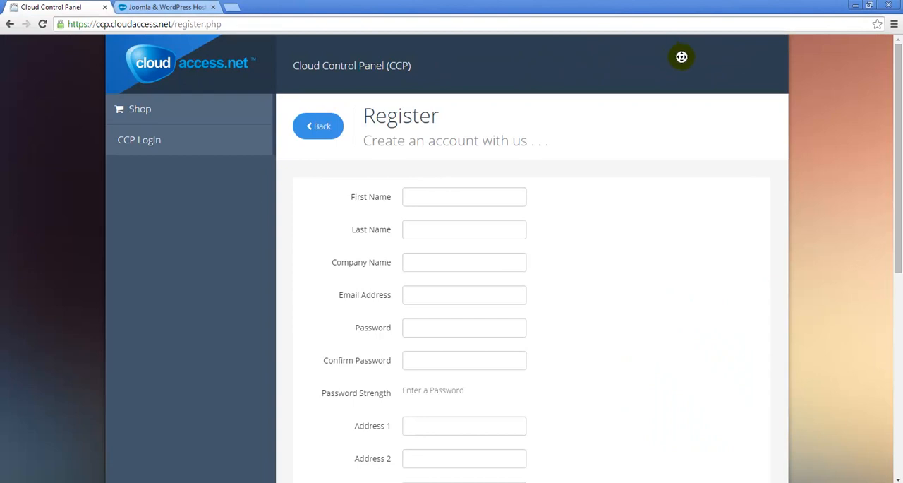
pyautogui.scroll(-3)
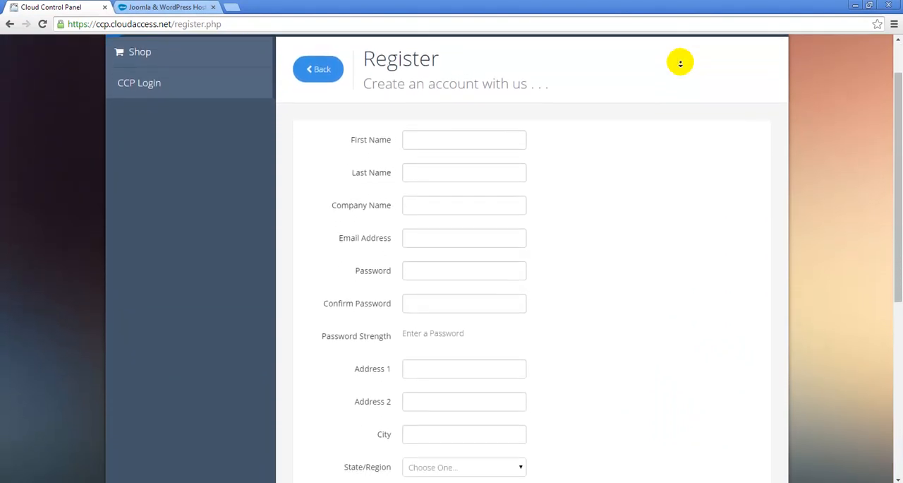
pyautogui.scroll(-3)
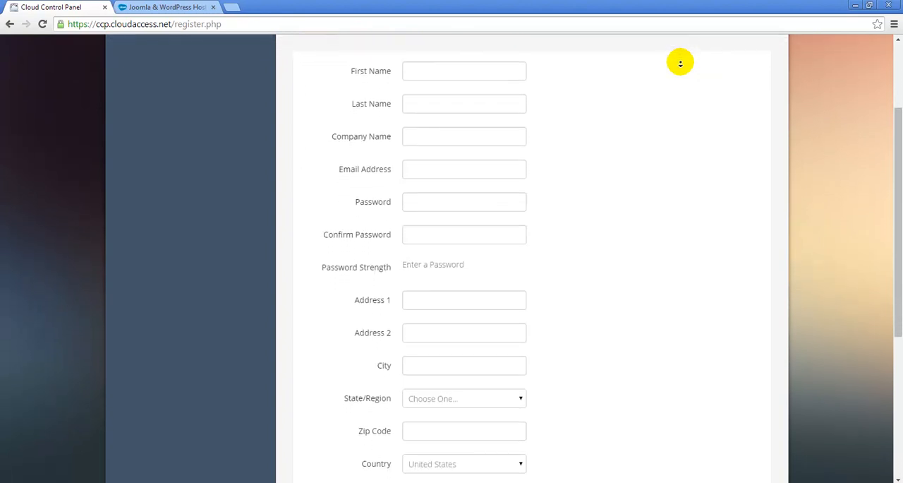
pyautogui.scroll(-3)
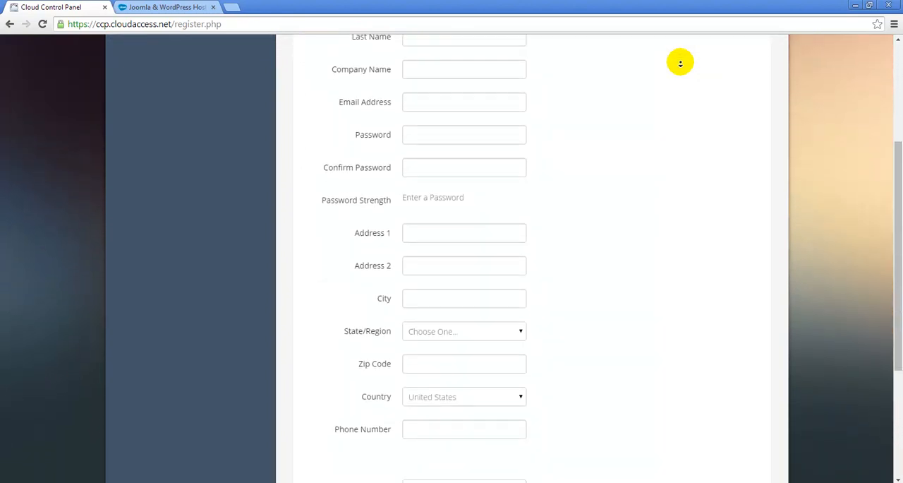
pyautogui.scroll(-3)
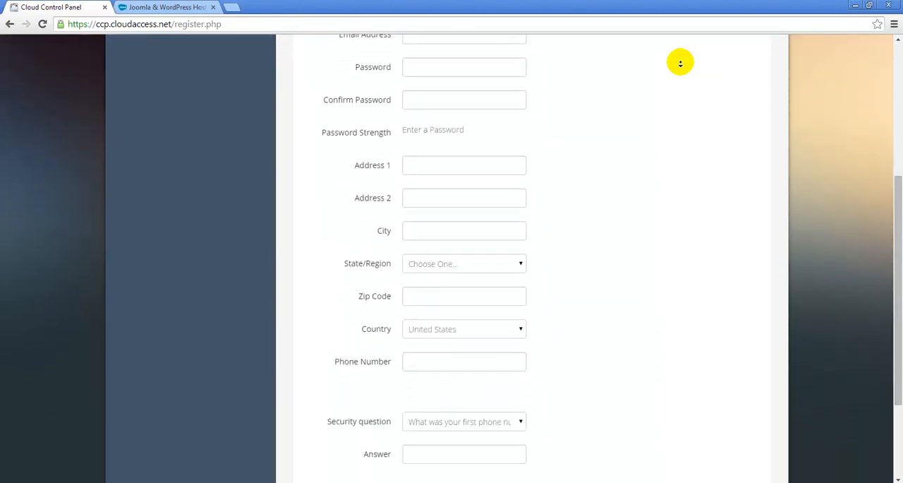
pyautogui.scroll(-3)
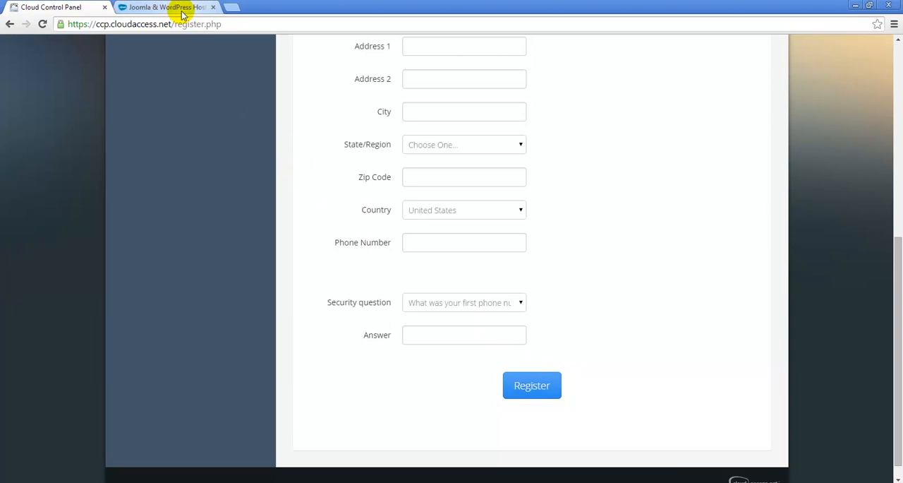
# - Return to the homepage tab and log in to the control panel with saved credentials
pyautogui.click(165, 7)
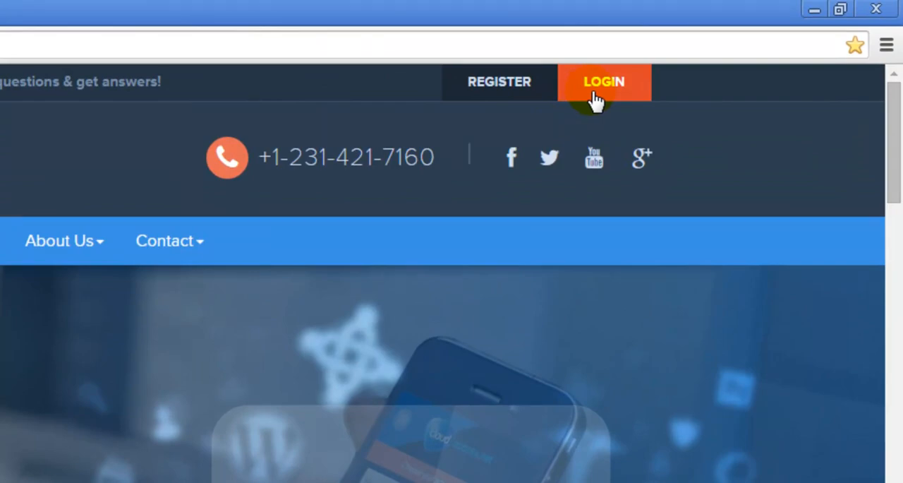
pyautogui.click(603, 82)
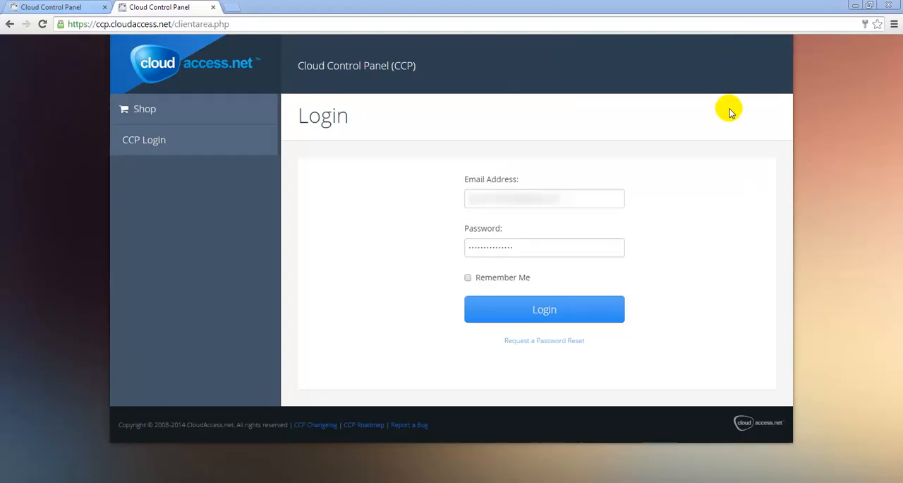
pyautogui.moveTo(651, 236)
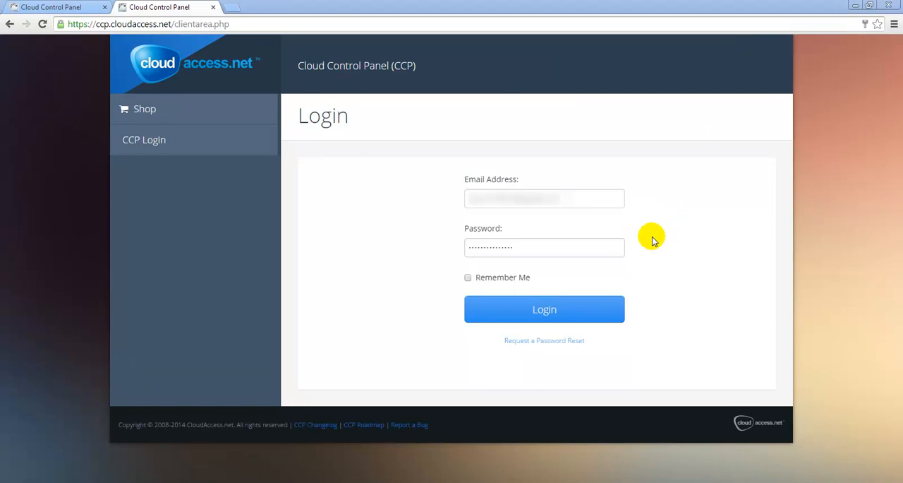
pyautogui.click(544, 309)
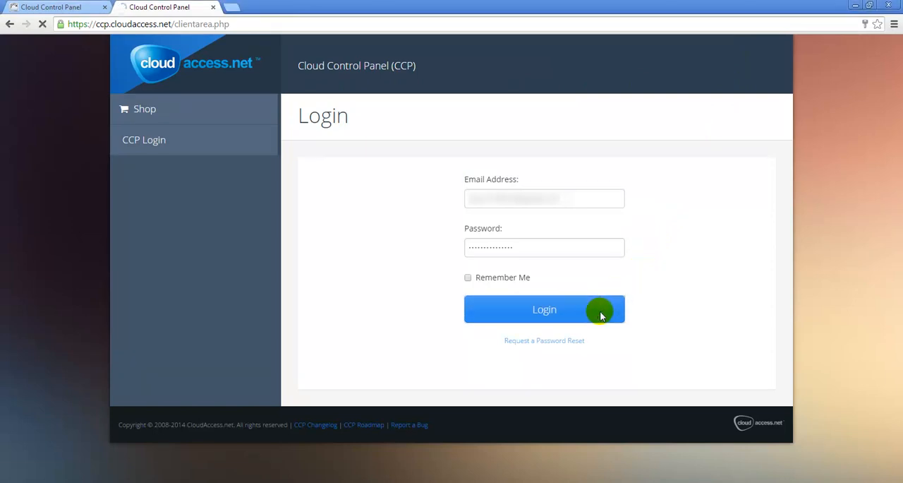
pyautogui.click(544, 309)
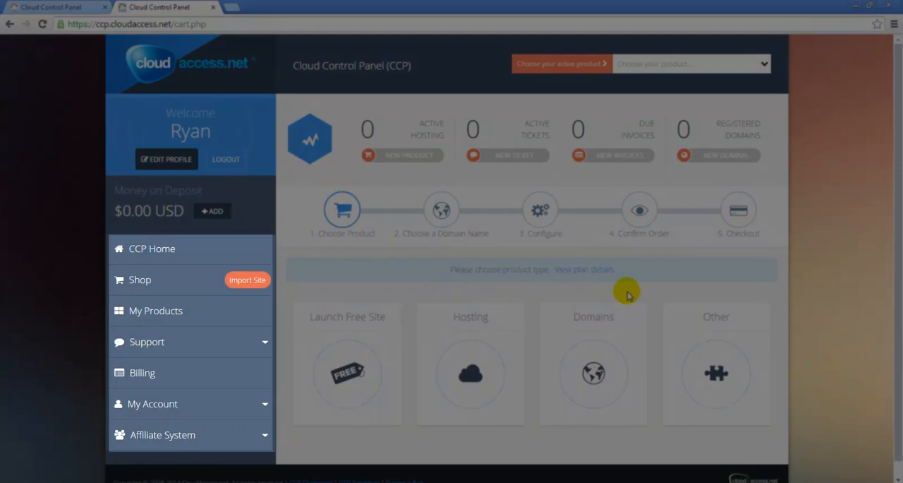
pyautogui.moveTo(623, 295)
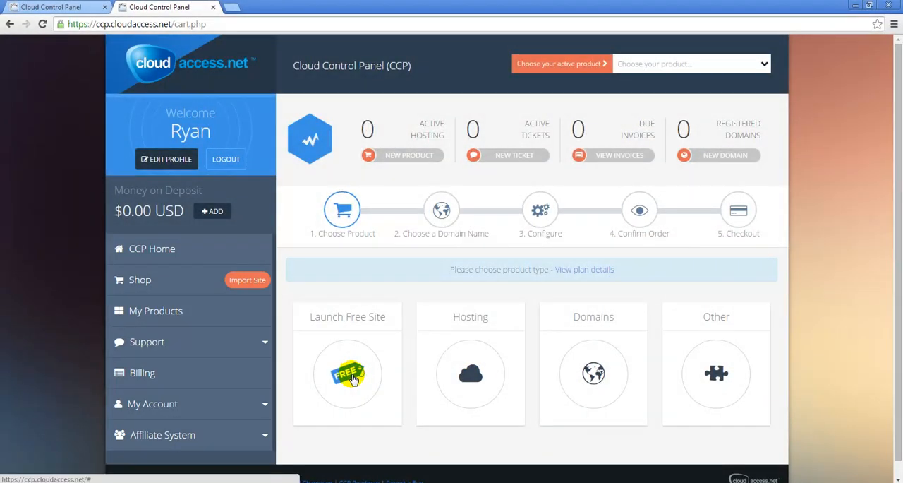
# - Choose the FREE option under Launch Free Site to open the Launch Your Free Site dialog
pyautogui.click(348, 374)
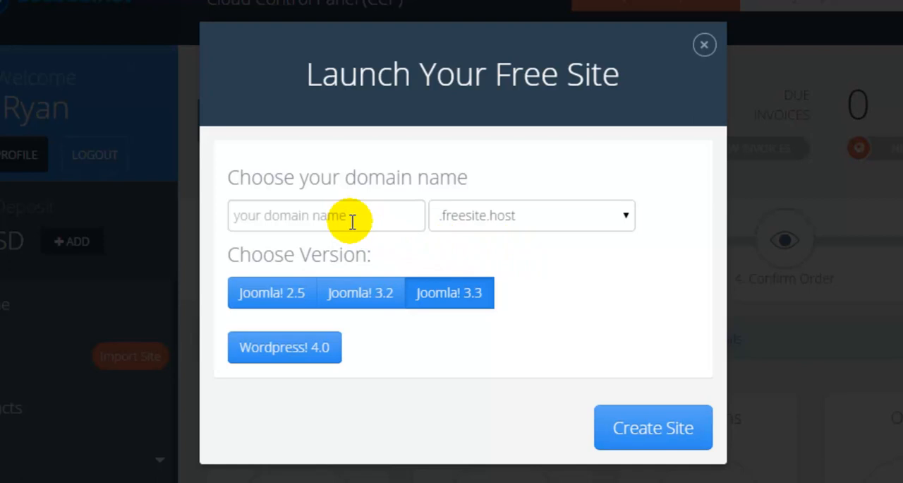
# - Create the site with domain guitarcentral on .freesite.host and wait until it's done
pyautogui.click(325, 215)
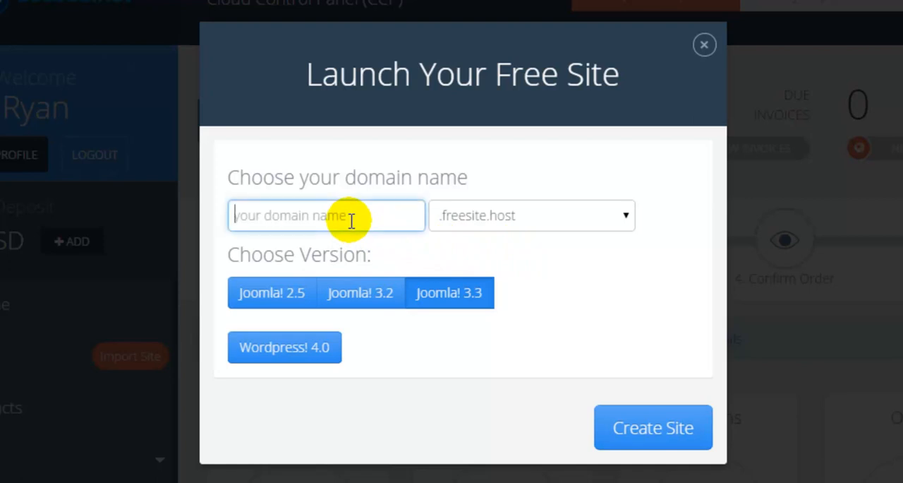
pyautogui.write('guitarcentral')
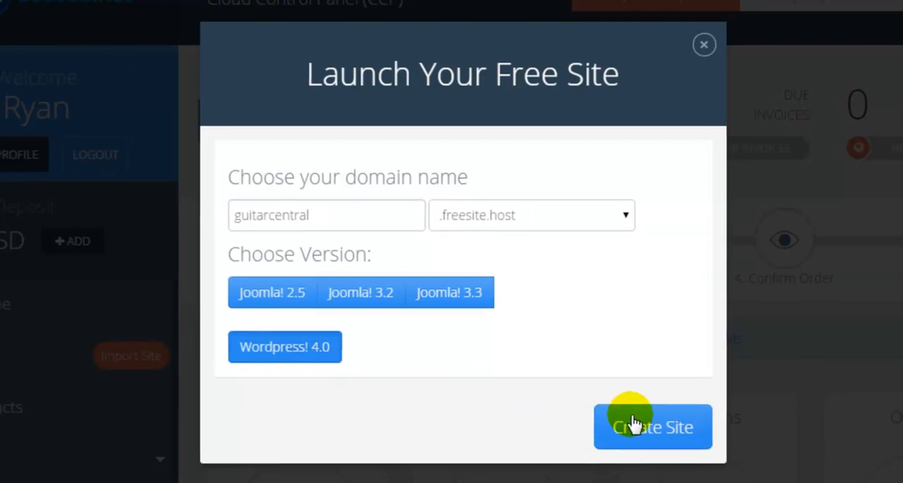
pyautogui.click(652, 427)
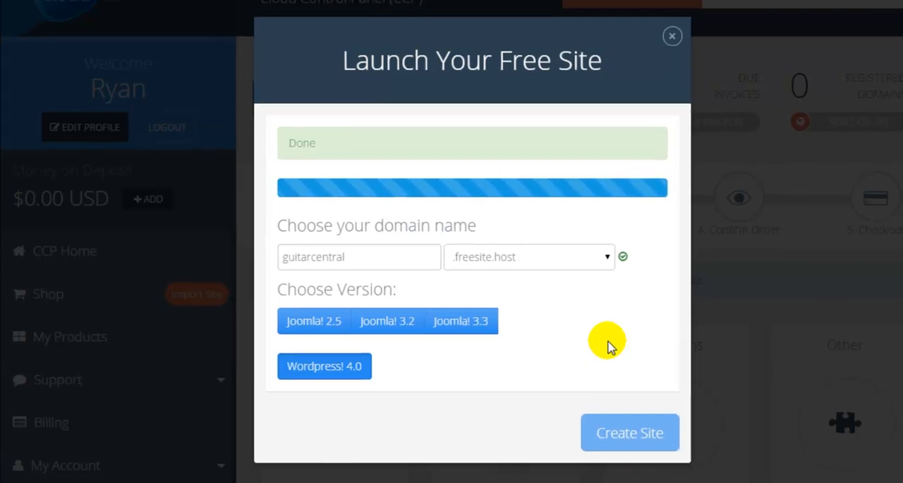
pyautogui.click(628, 432)
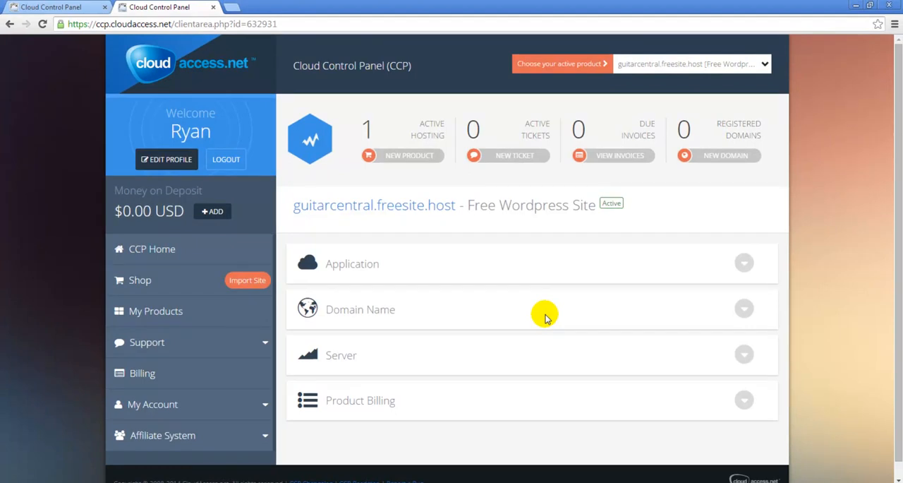
pyautogui.moveTo(391, 212)
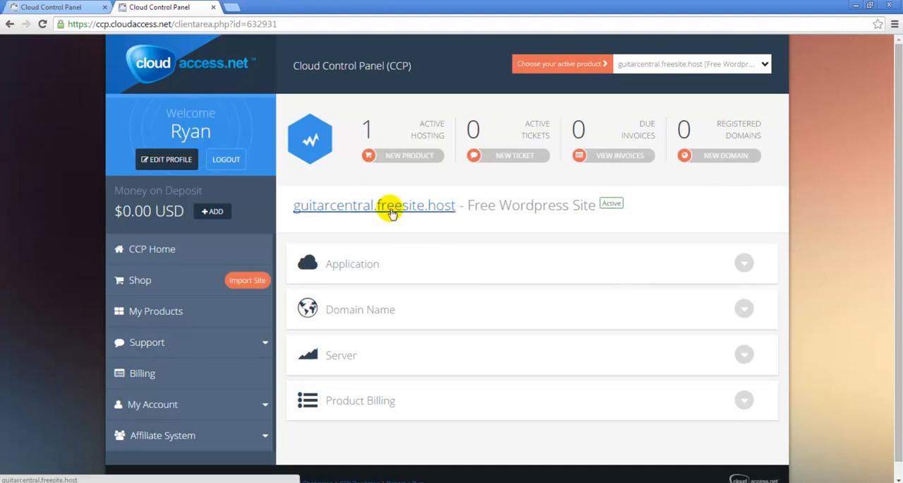
# - View the live guitarcentral.freesite.host site in a new tab, then return to the panel
pyautogui.click(374, 204)
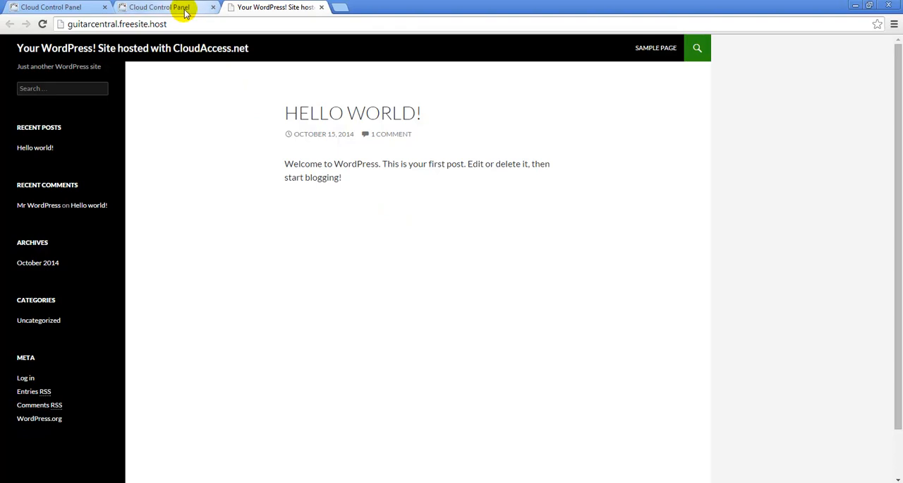
pyautogui.click(163, 7)
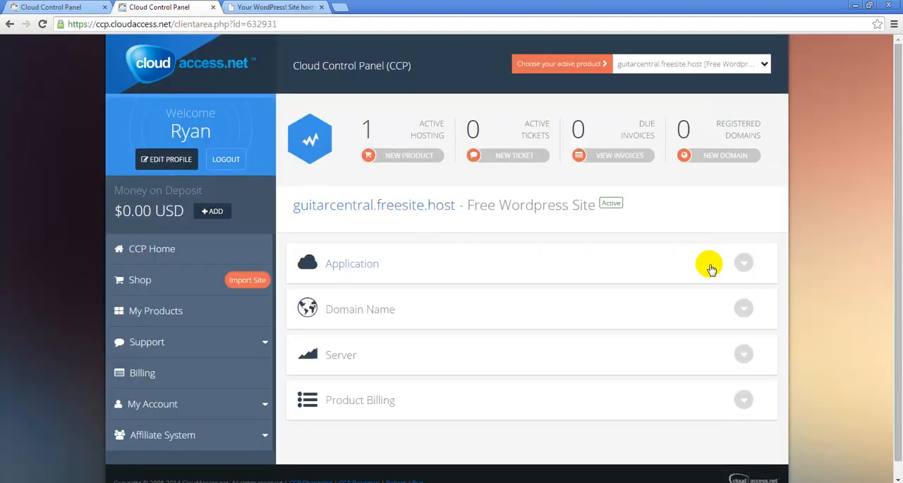
# - Auto-login to the WordPress dashboard, log out via the Howdy menu, and return to the panel
pyautogui.click(743, 263)
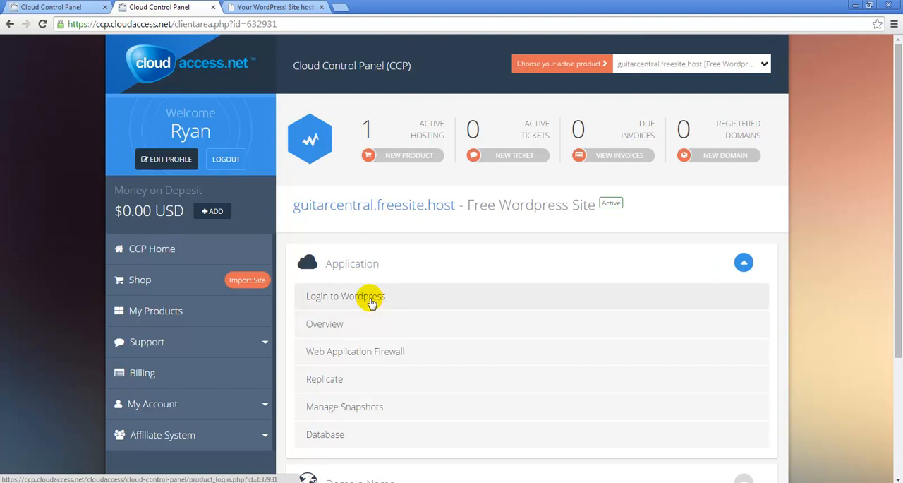
pyautogui.click(345, 295)
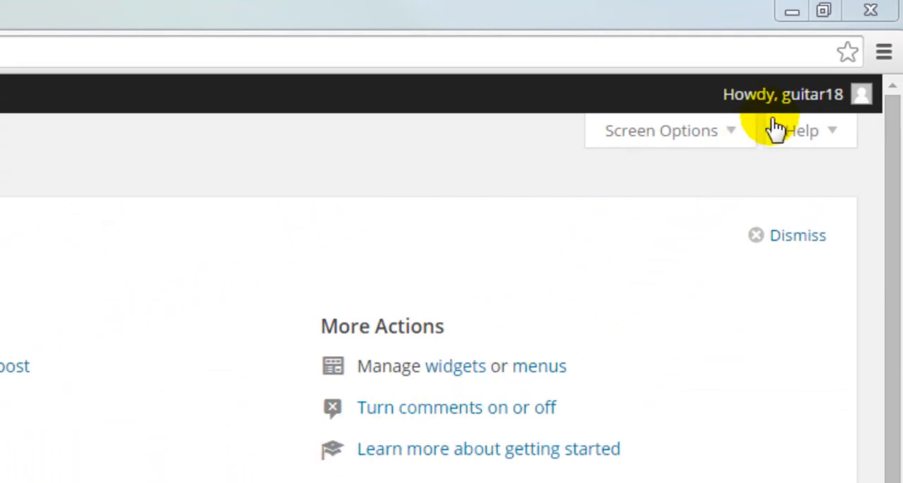
pyautogui.click(781, 93)
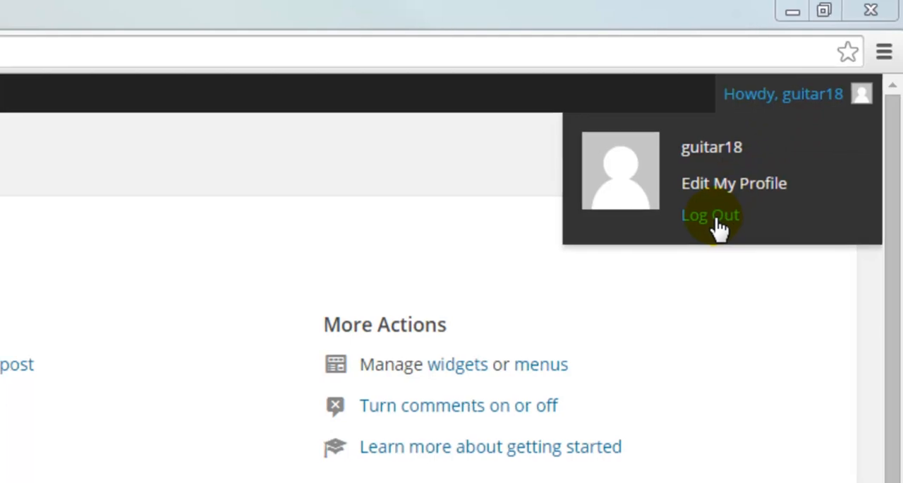
pyautogui.click(710, 214)
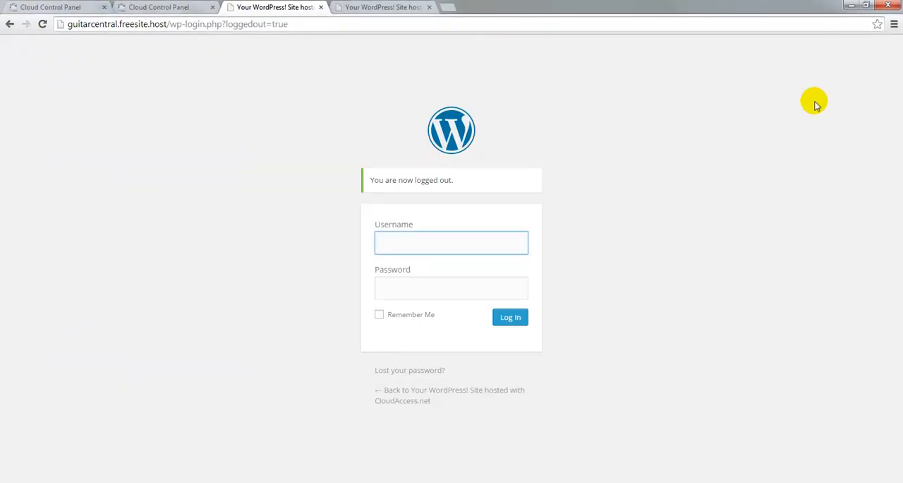
pyautogui.moveTo(338, 63)
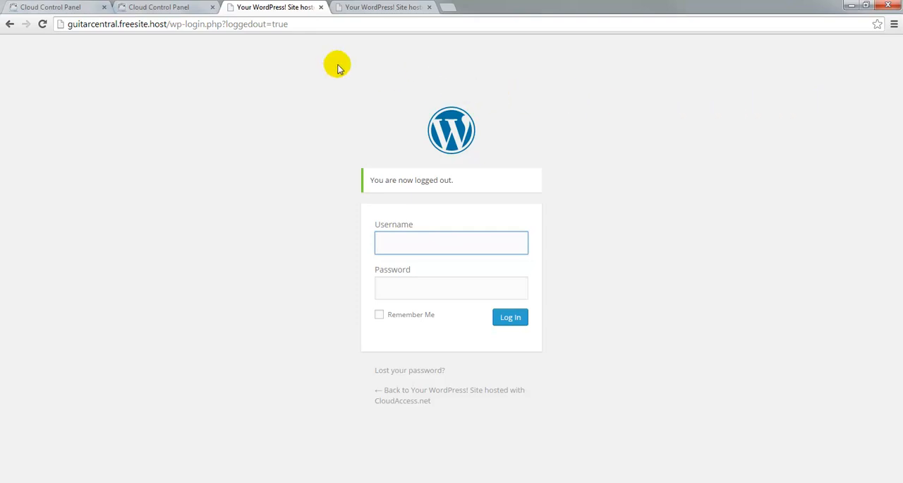
pyautogui.click(166, 7)
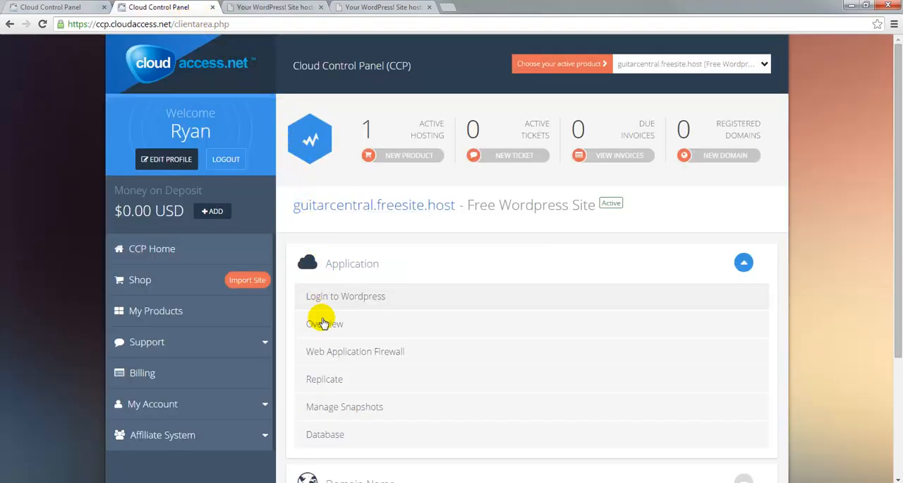
# - Review the Application Overview for guitarcentral.freesite.host, then switch to the live site tab
pyautogui.click(324, 323)
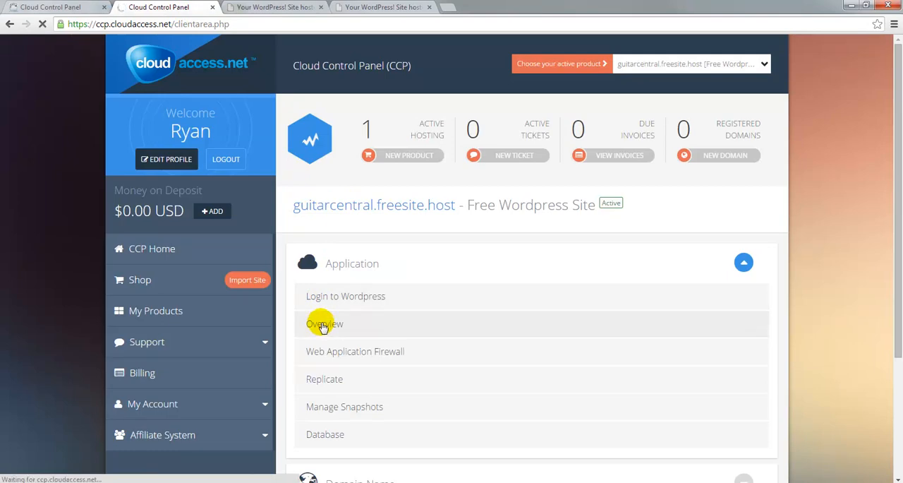
pyautogui.click(324, 323)
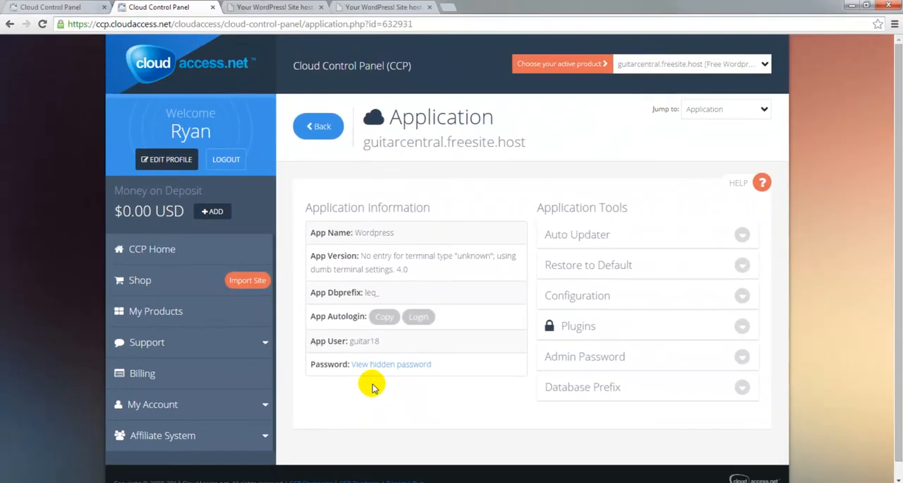
pyautogui.moveTo(416, 222)
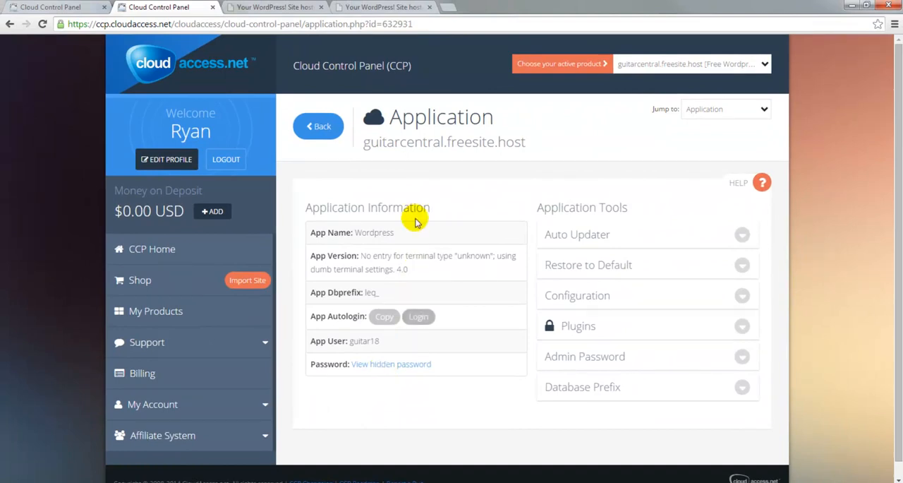
pyautogui.click(383, 7)
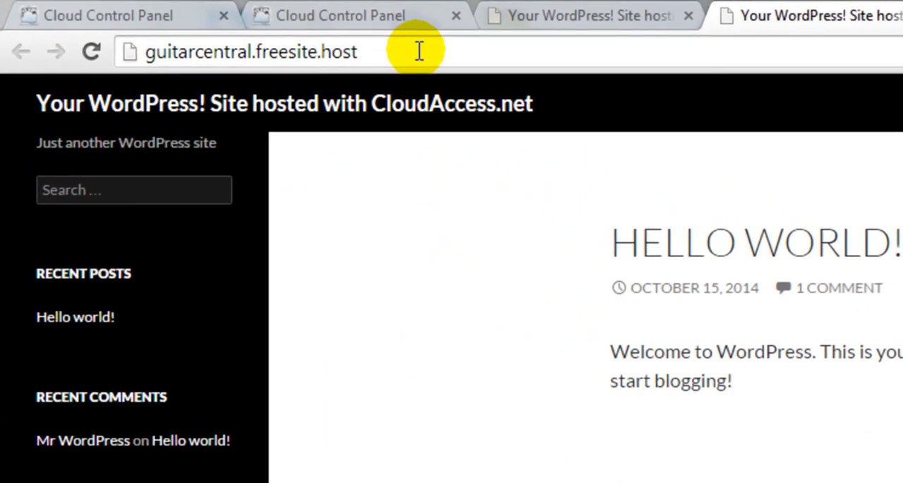
# - Load the site's /wp-admin login page and select the Username field
pyautogui.write('/w')
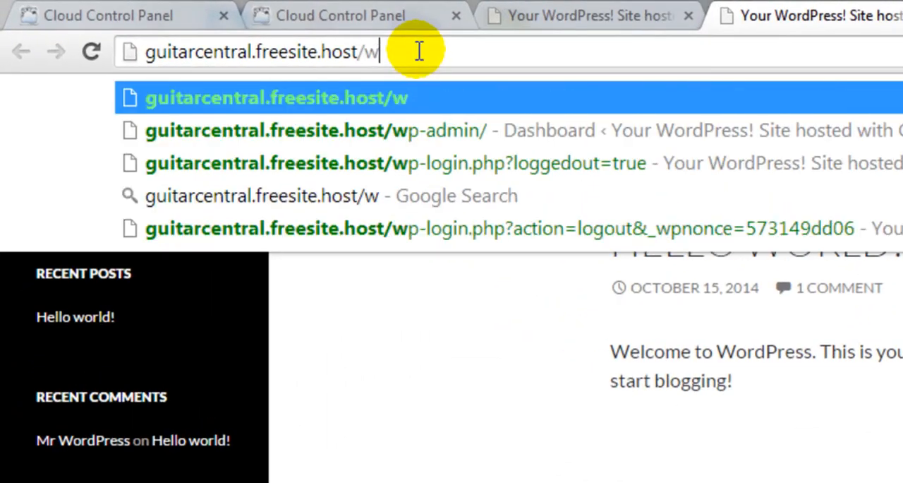
pyautogui.write('p-admin%2F&reauth=1')
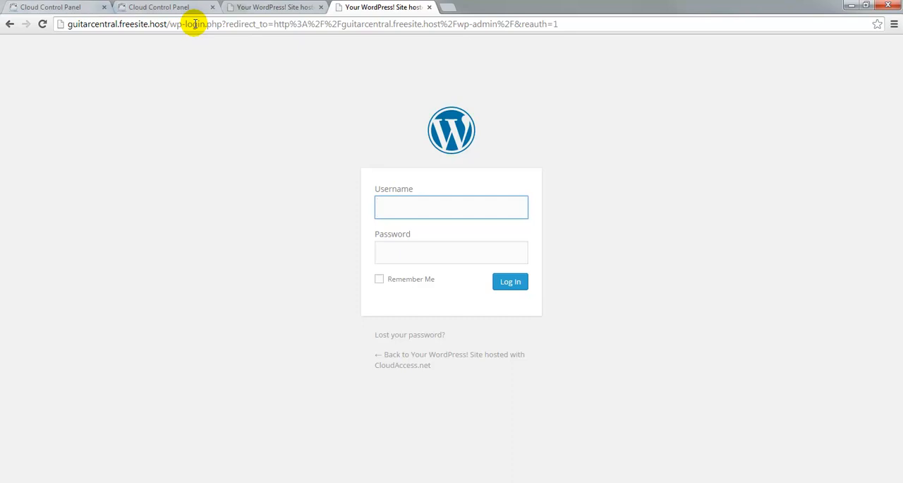
pyautogui.click(451, 207)
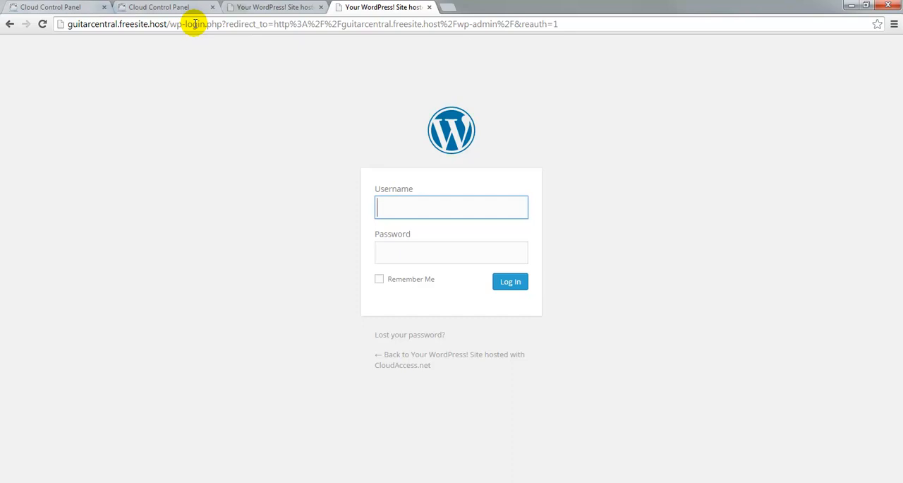